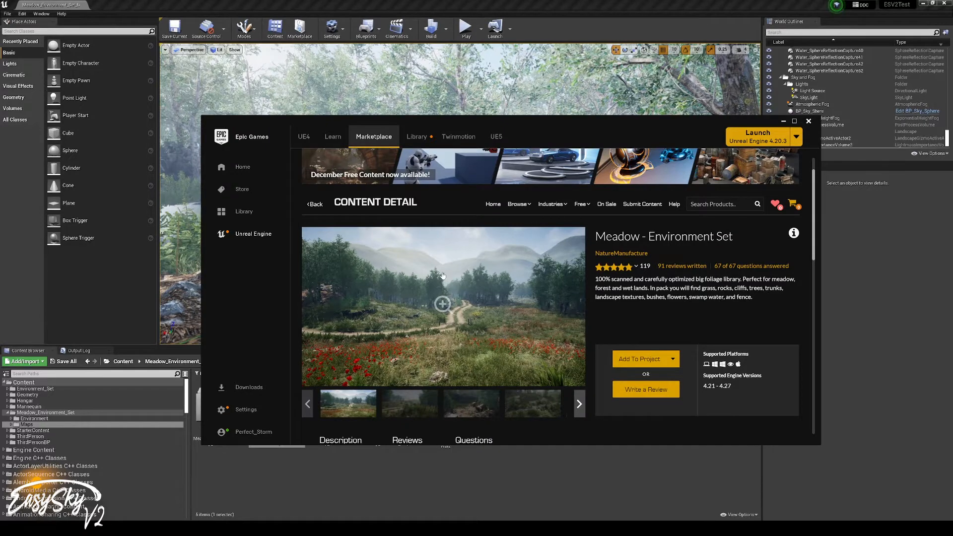
pyautogui.moveTo(659, 246)
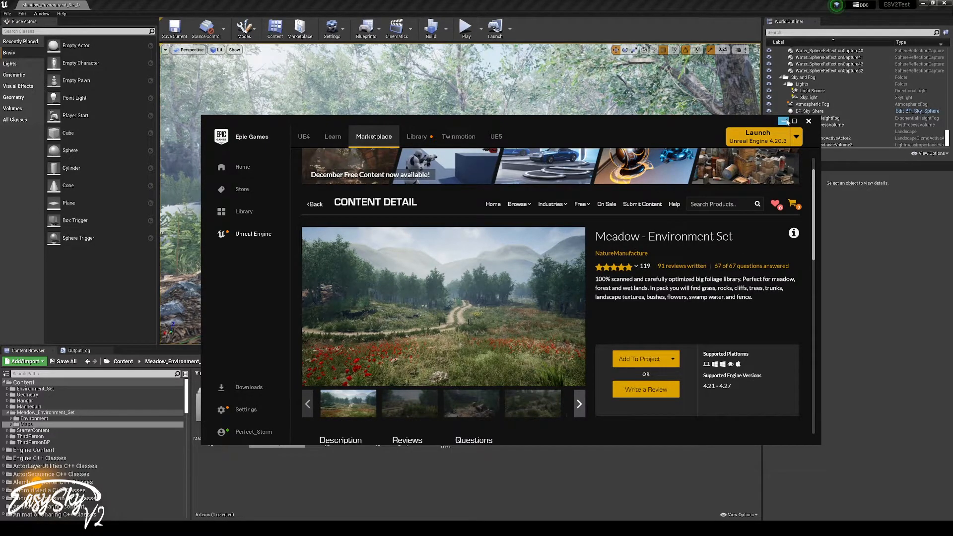
# Step: Minimize the Epic Games Launcher so the Unreal editor shows again
pyautogui.click(809, 121)
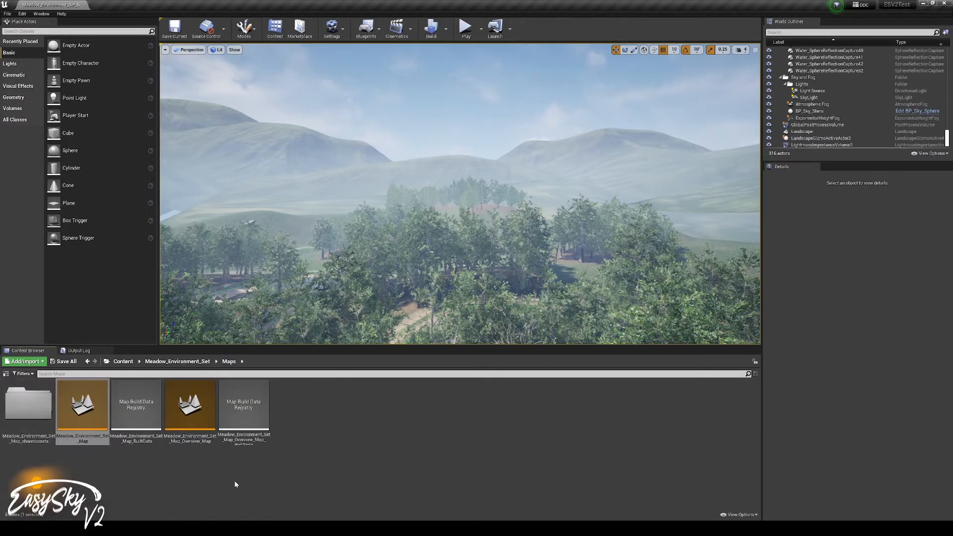
# Step: Show the folder tree with Engine and Plugin Content enabled, and open EasySkyV2 Content
pyautogui.click(28, 404)
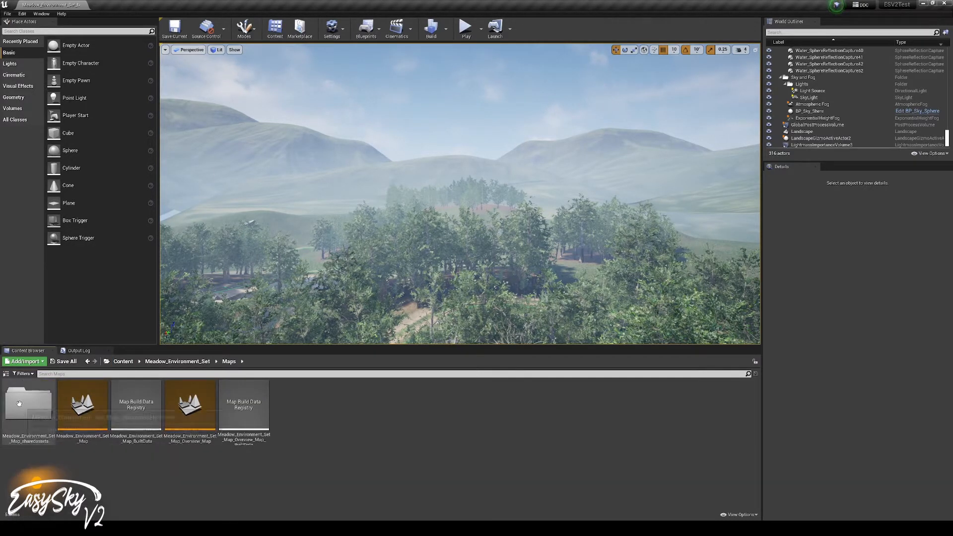
pyautogui.moveTo(6, 374)
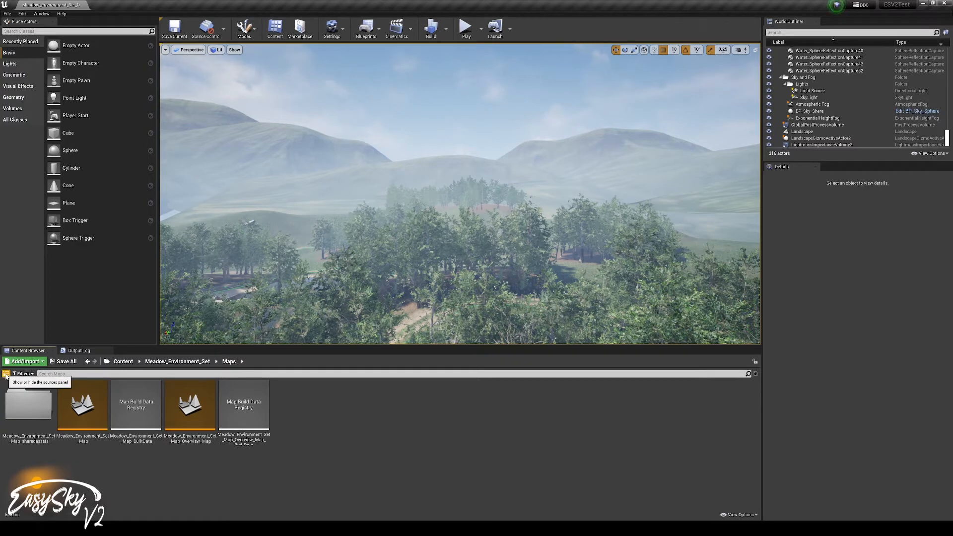
pyautogui.click(6, 373)
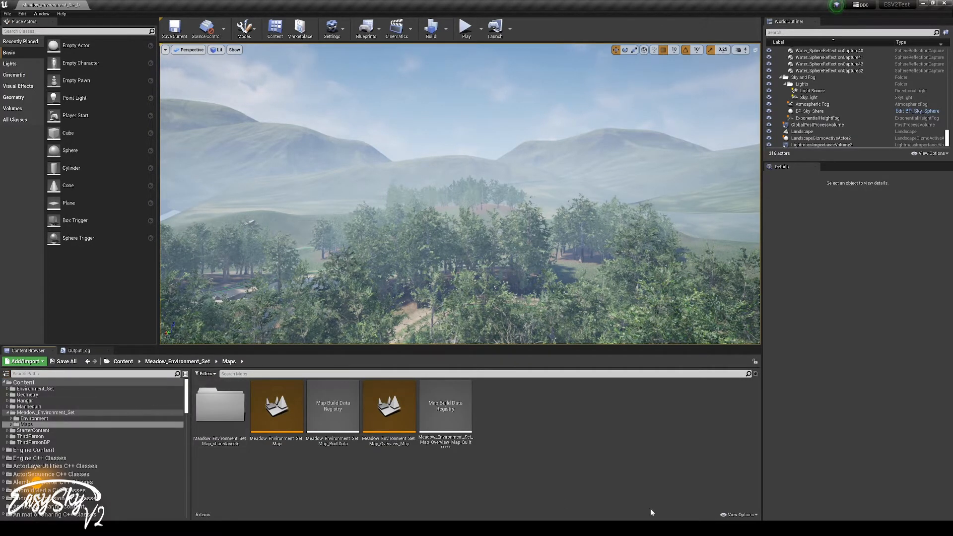
pyautogui.click(739, 516)
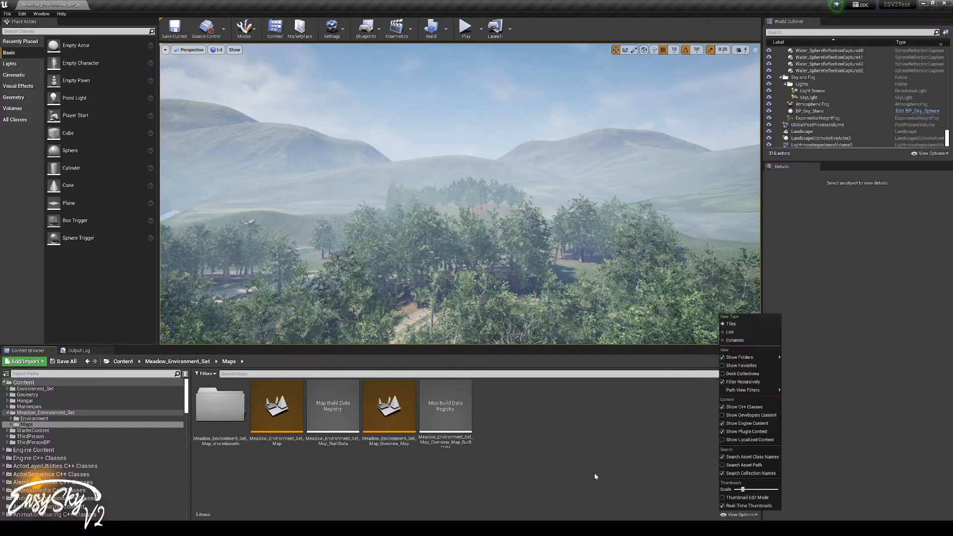
pyautogui.moveTo(747, 423)
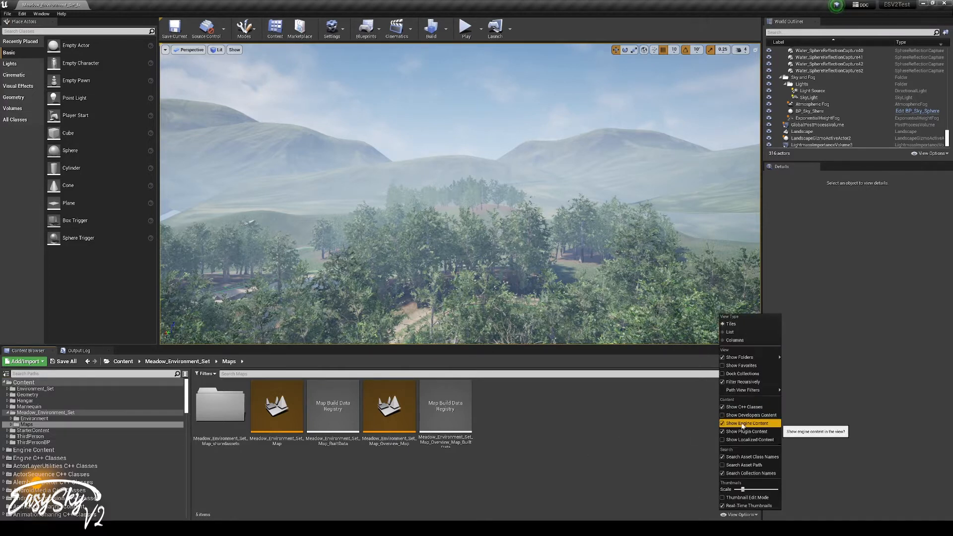
pyautogui.moveTo(742, 433)
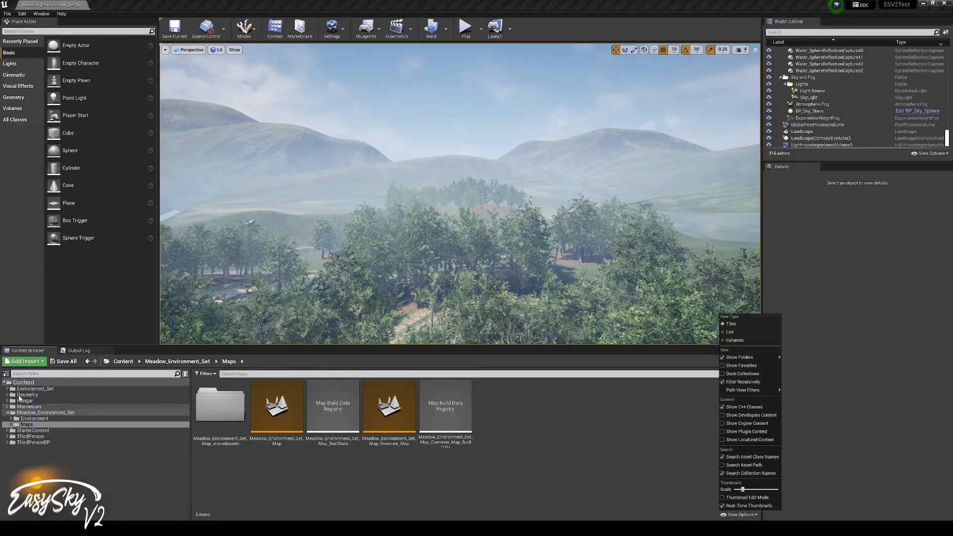
pyautogui.moveTo(746, 431)
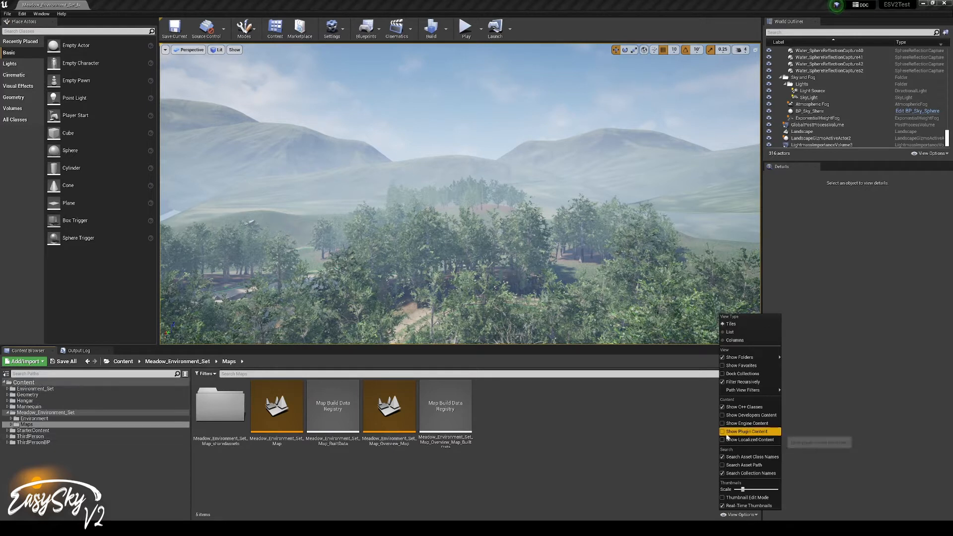
pyautogui.click(723, 423)
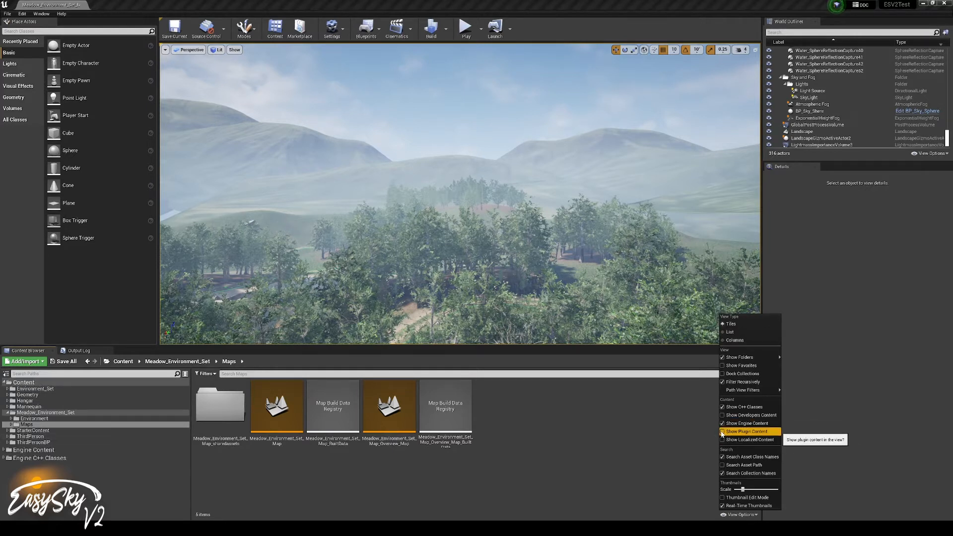
pyautogui.click(746, 431)
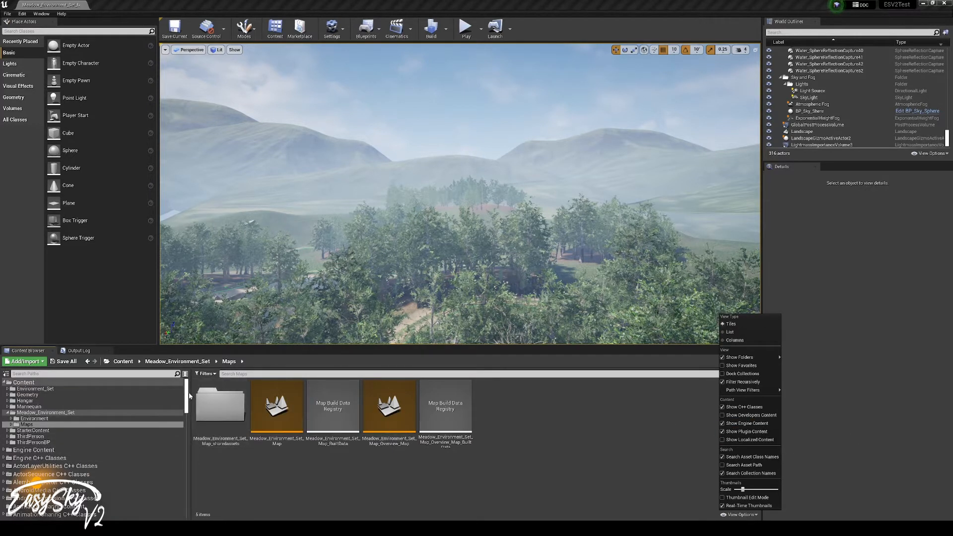
pyautogui.scroll(-3)
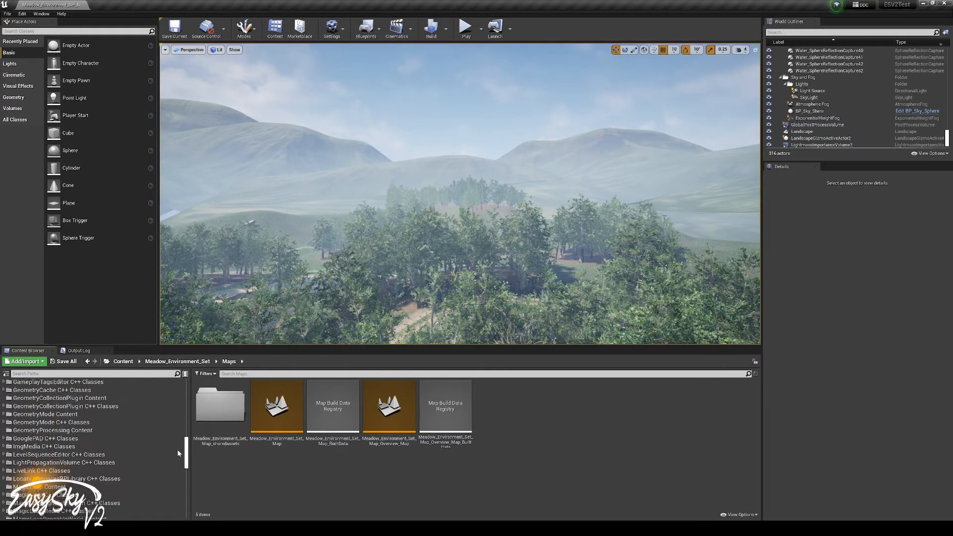
pyautogui.scroll(3)
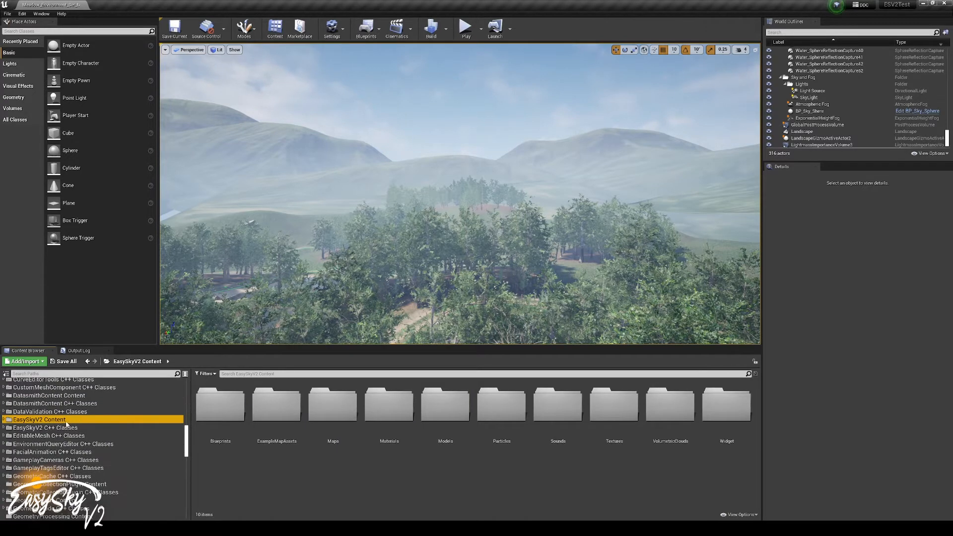
# Step: In EasySkyV2's Blueprints folder pick BP_EasySkyV2, then select the level's BP_Sky_Sphere
pyautogui.click(6, 419)
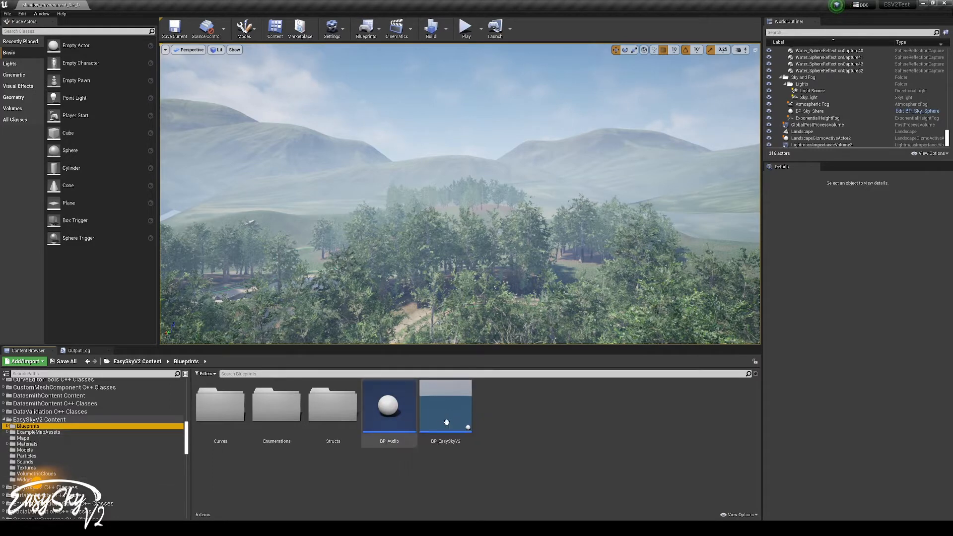
pyautogui.click(446, 405)
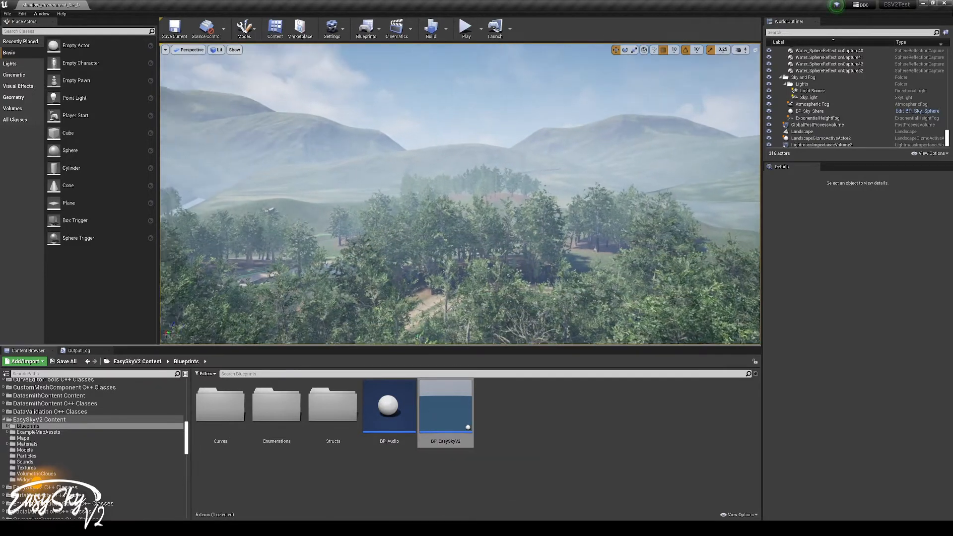
pyautogui.click(811, 110)
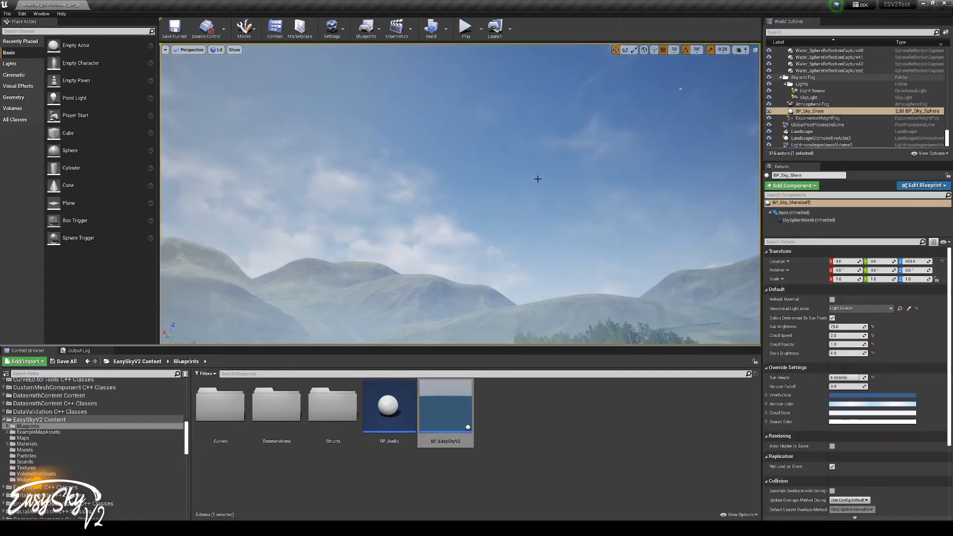
# Step: Find and delete the level's sky, post-process, fog and light actors from the World Outliner
pyautogui.click(537, 156)
pyautogui.write('fog')
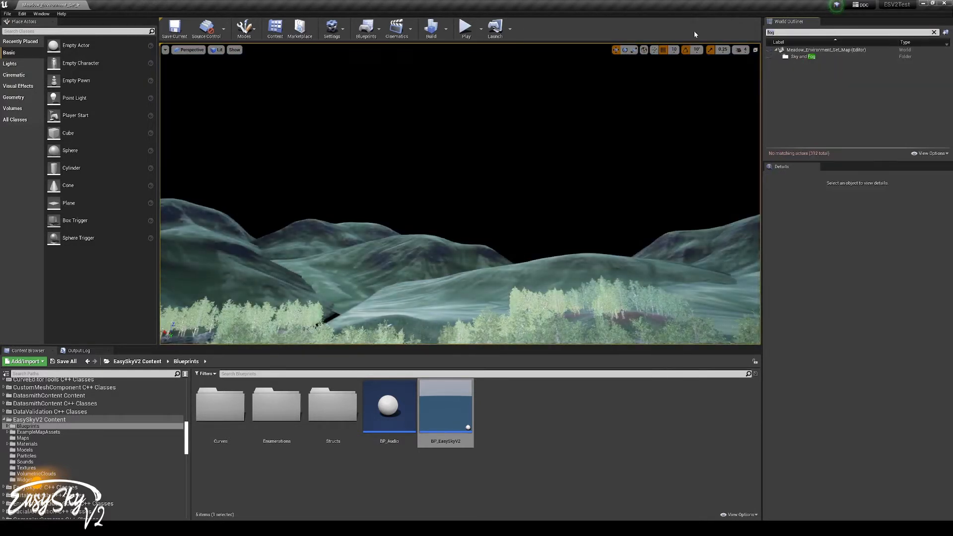
pyautogui.write('sky')
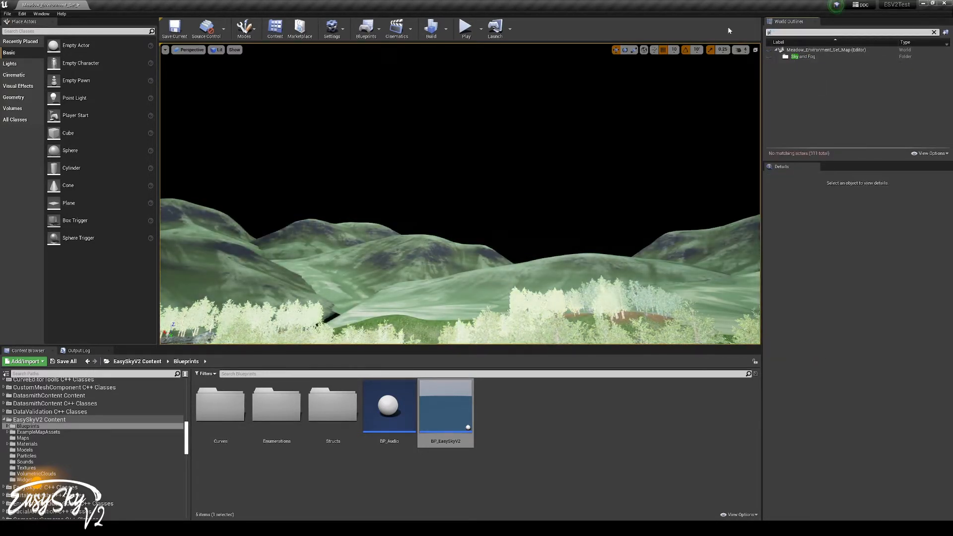
pyautogui.write('post')
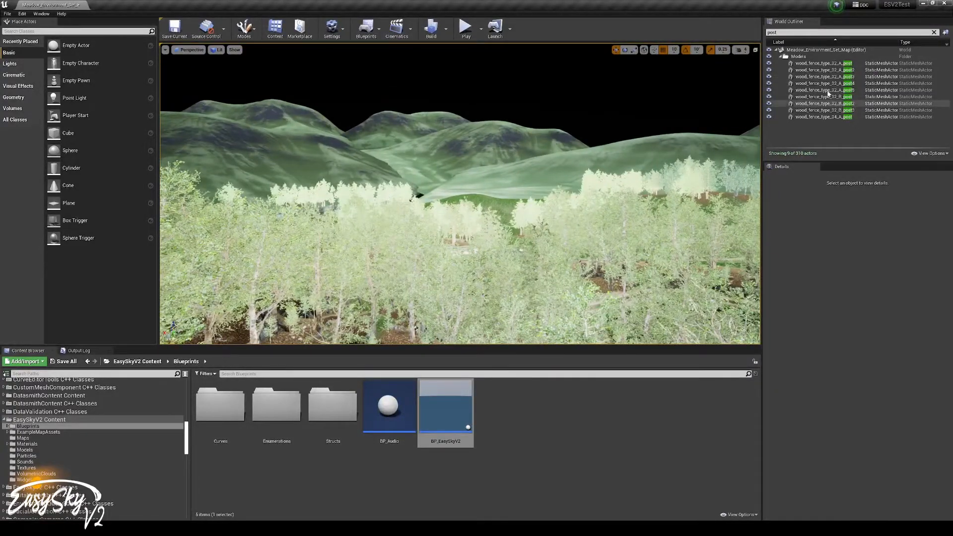
pyautogui.click(934, 31)
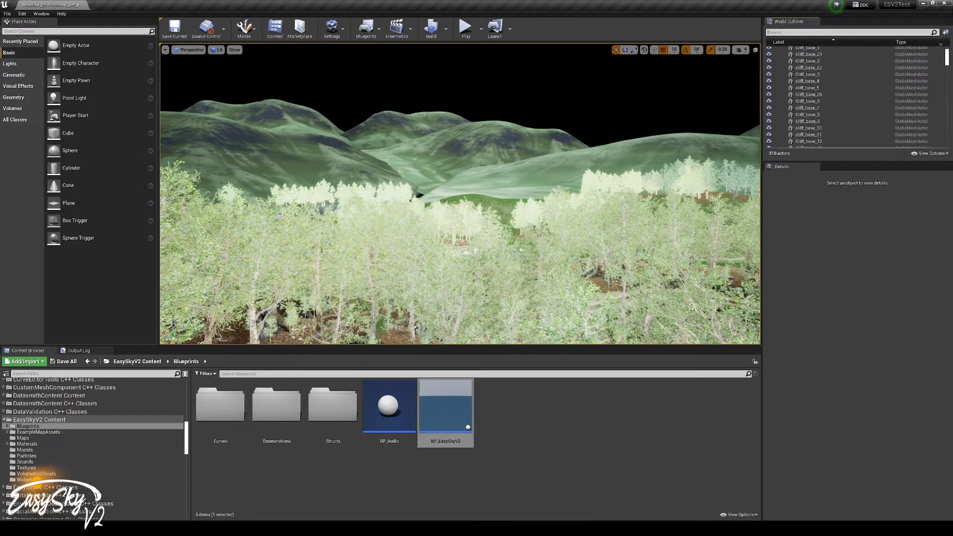
pyautogui.scroll(-3)
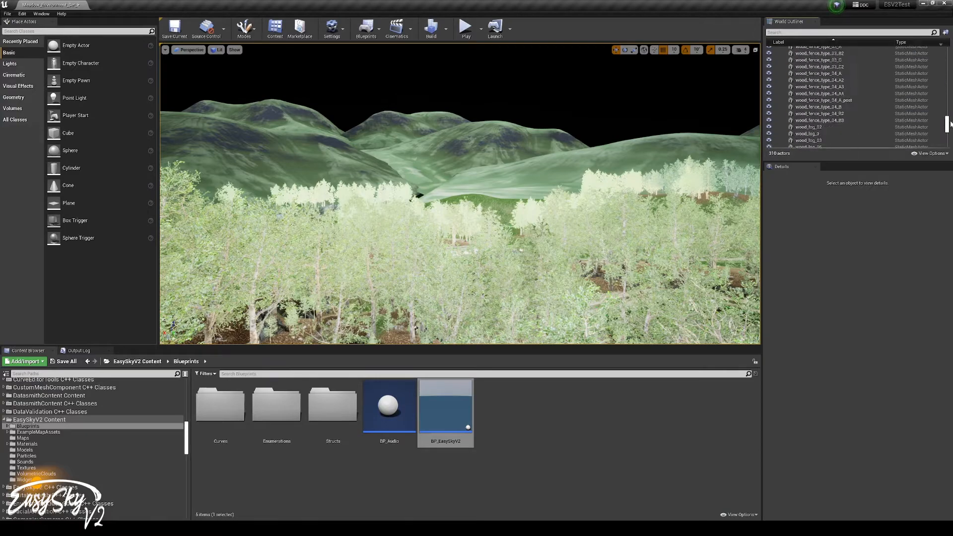
pyautogui.scroll(-3)
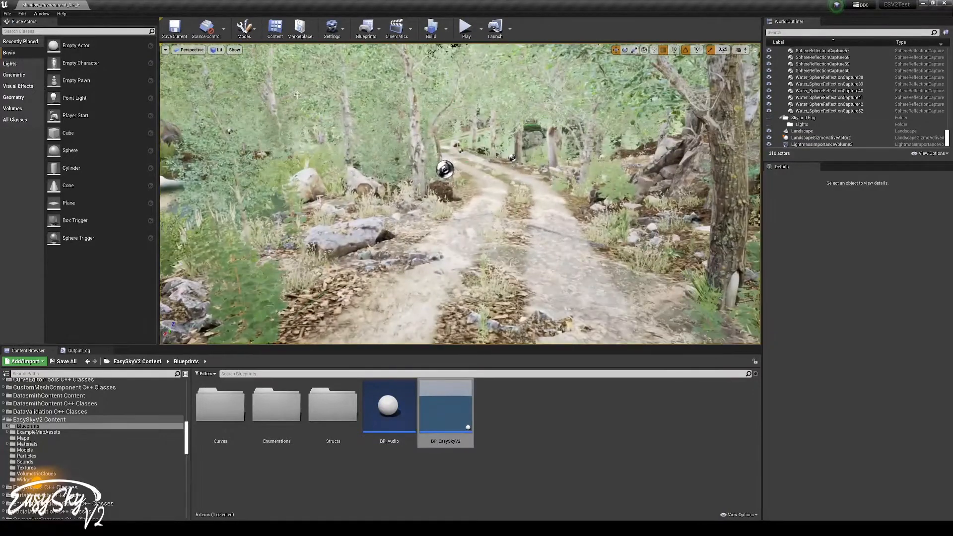
pyautogui.click(219, 50)
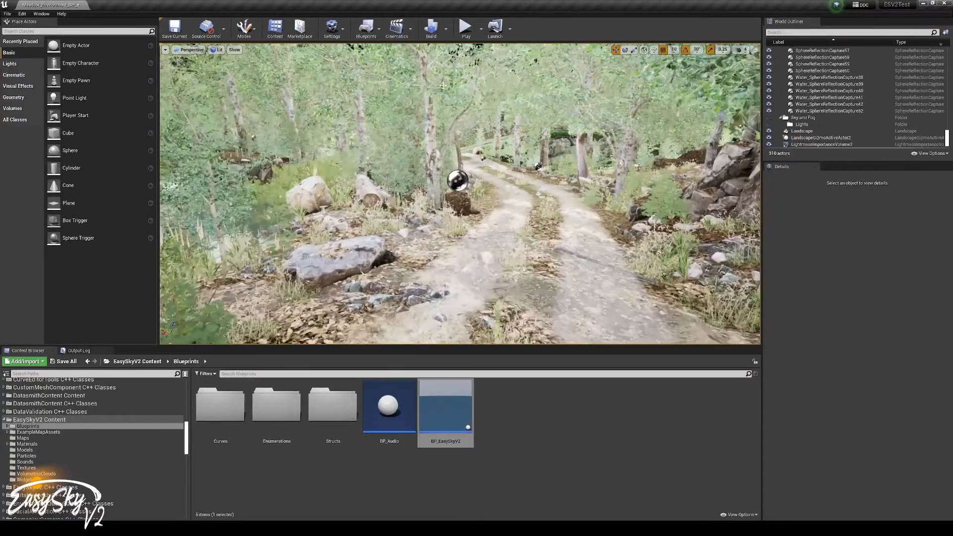
pyautogui.click(41, 13)
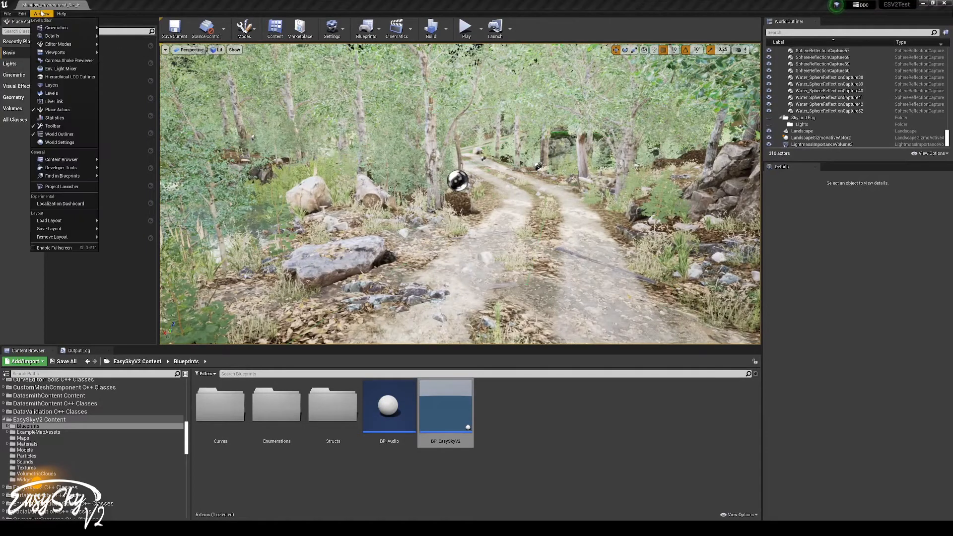
# Step: Enable Force No Precomputed Lighting in World Settings and acknowledge the rebuild notice
pyautogui.click(59, 142)
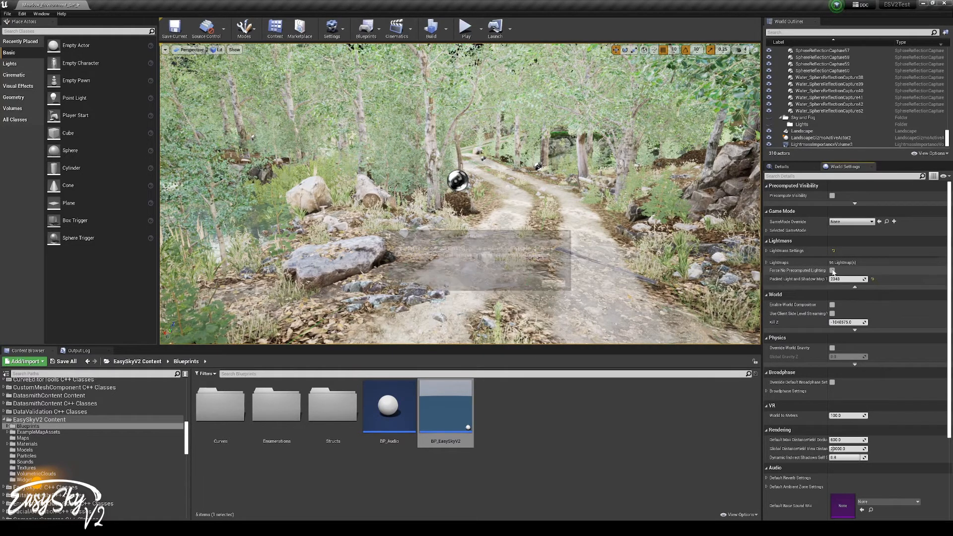
pyautogui.click(833, 270)
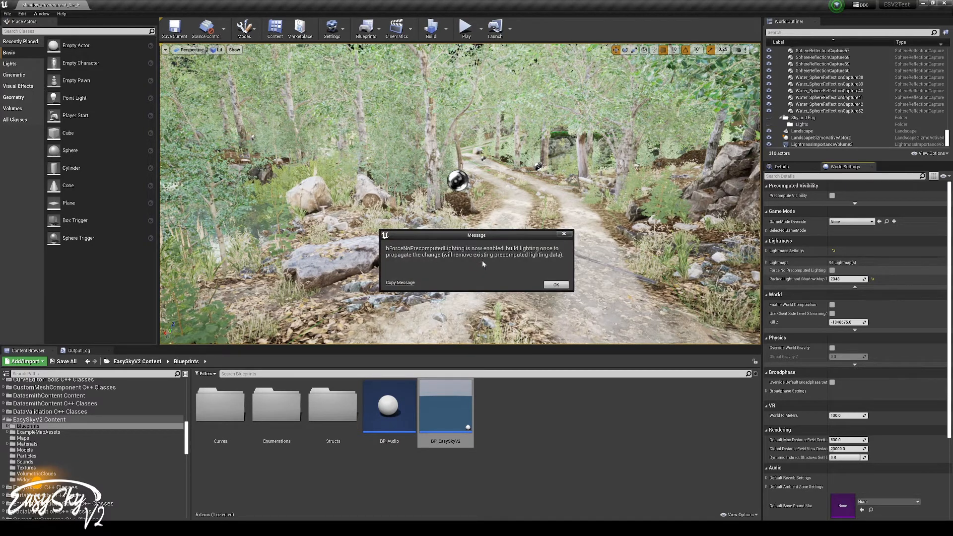
pyautogui.click(554, 285)
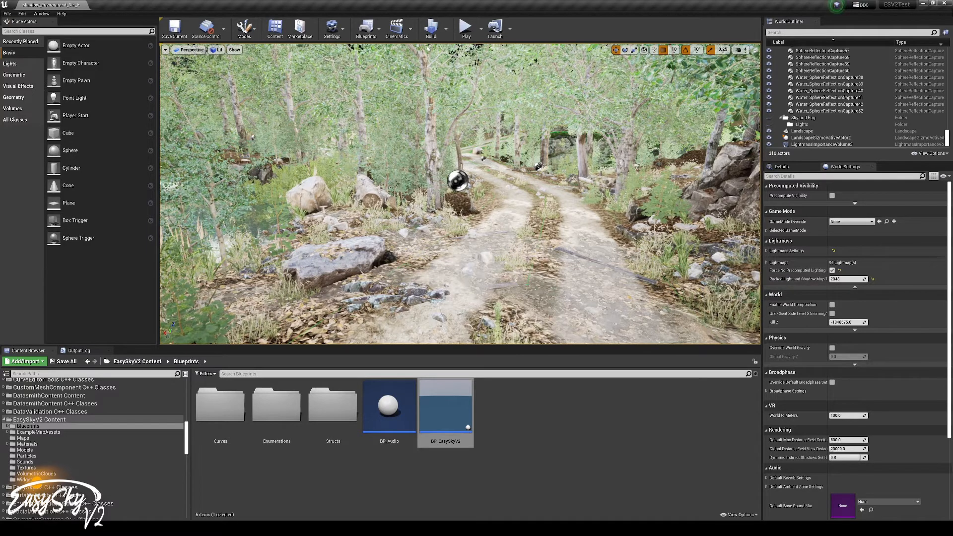
pyautogui.click(445, 28)
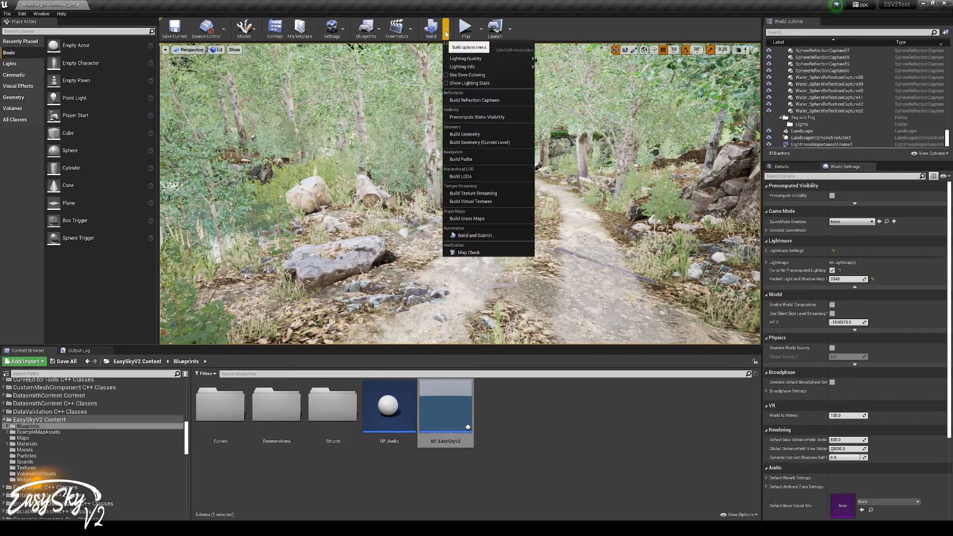
pyautogui.moveTo(466, 58)
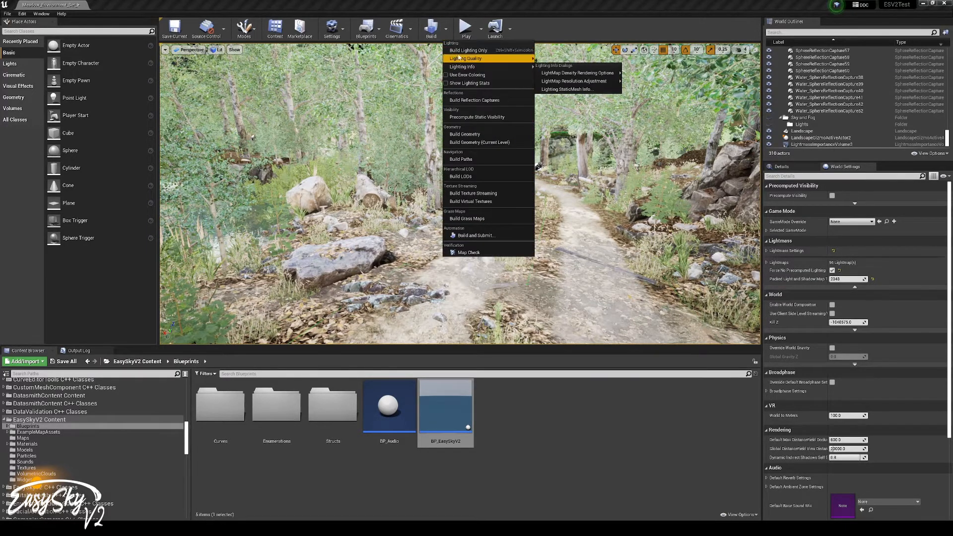
# Step: Run Build Lighting Only so the old baked lighting clears and the meadow goes dark
pyautogui.click(468, 50)
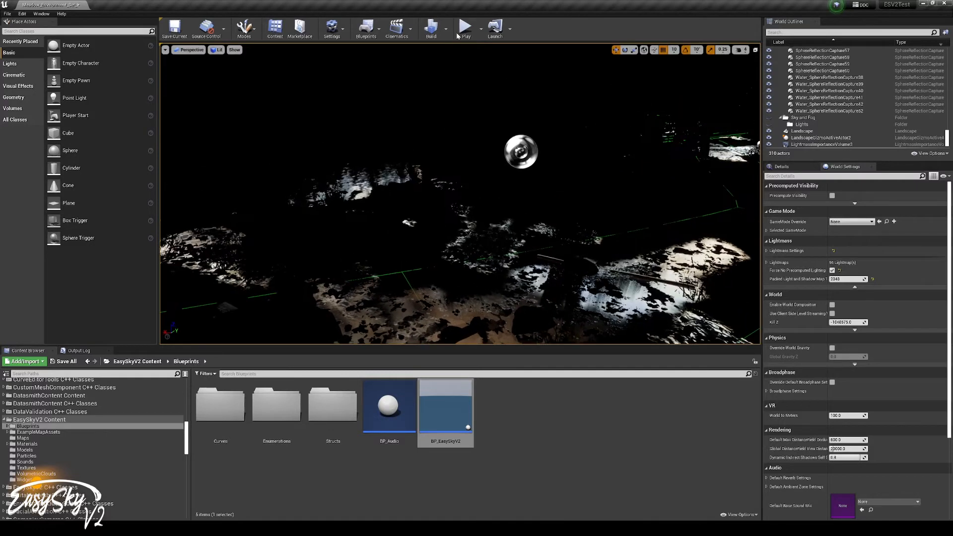
pyautogui.click(430, 29)
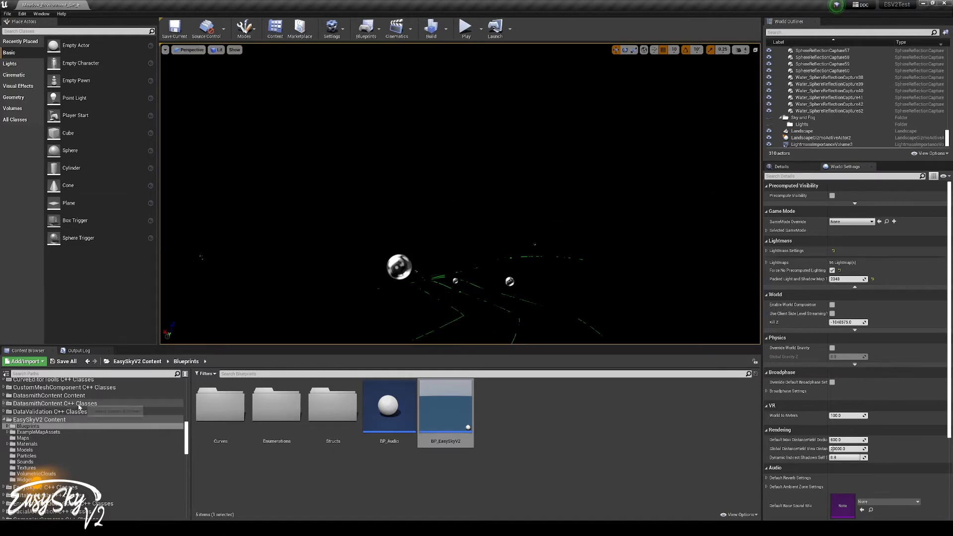
pyautogui.moveTo(446, 408)
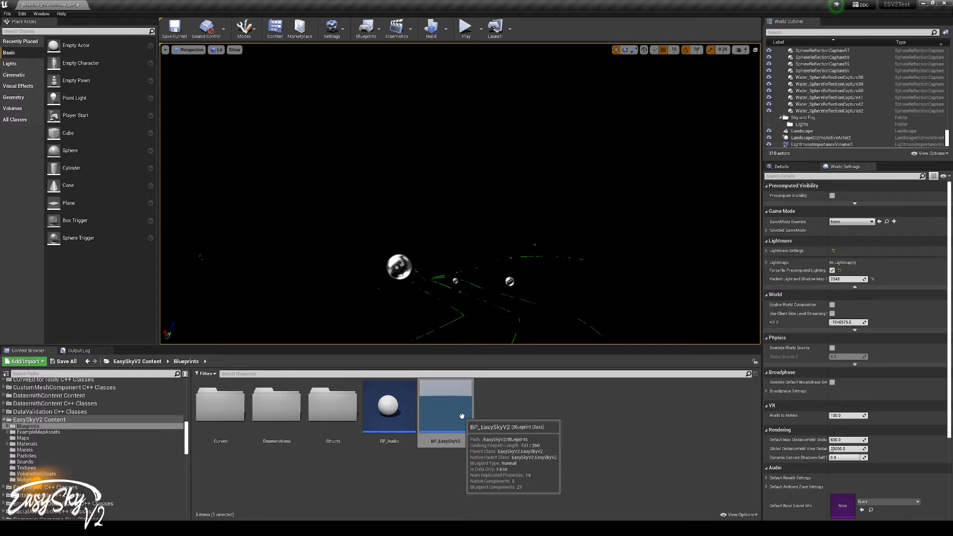
pyautogui.moveTo(442, 313)
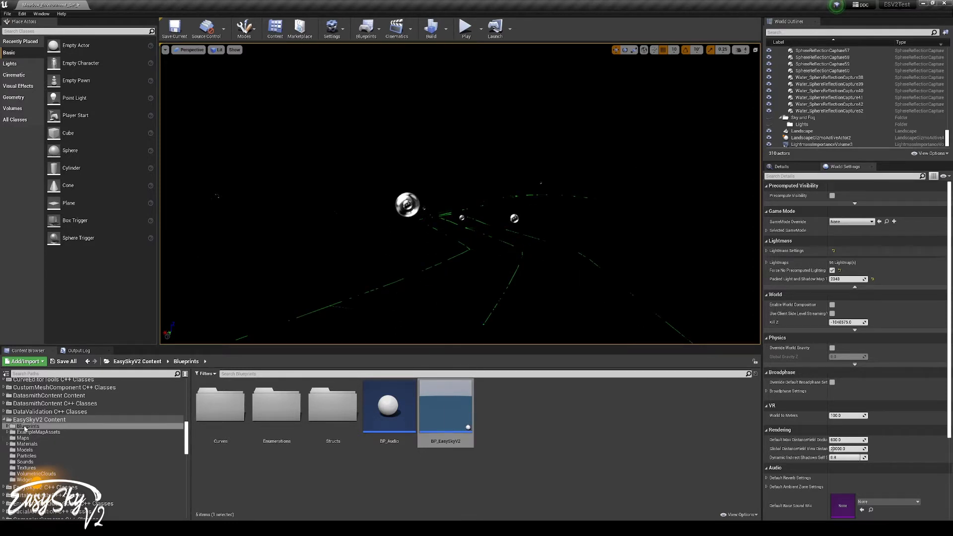
# Step: Search 'easy sky' in the content folder and place BP_EasySkyV2 into the level
pyautogui.click(39, 431)
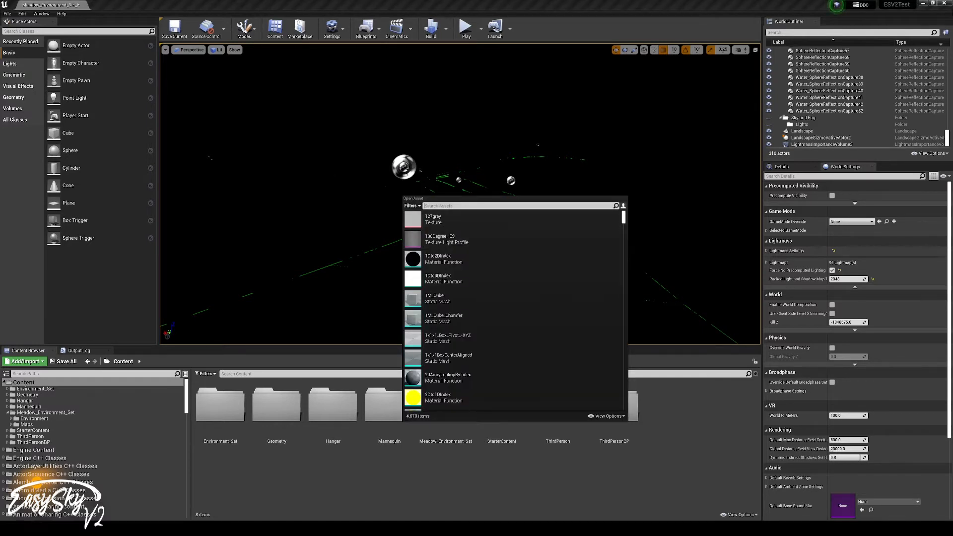
pyautogui.write('easy sky')
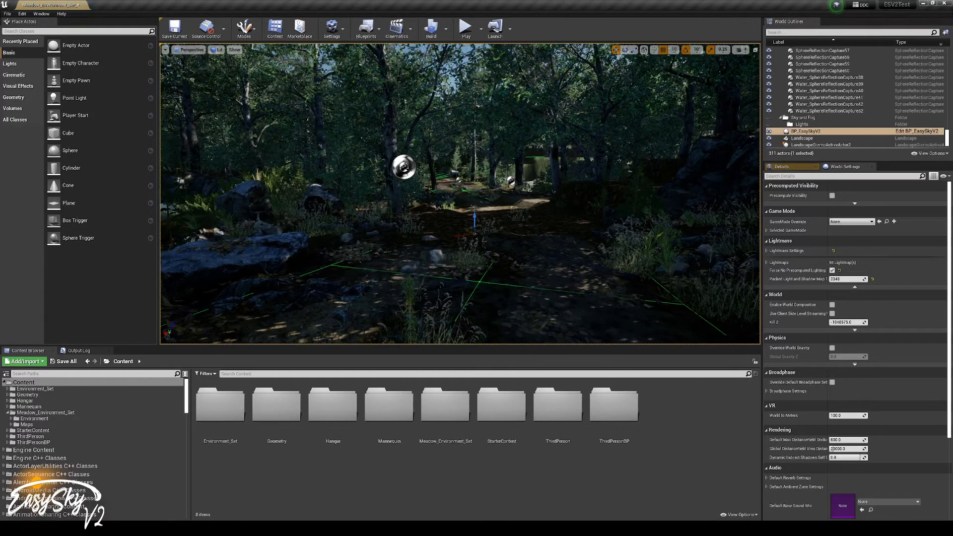
# Step: Select the placed BP_EasySkyV2 actor and review its sky settings as the meadow lights up
pyautogui.click(805, 131)
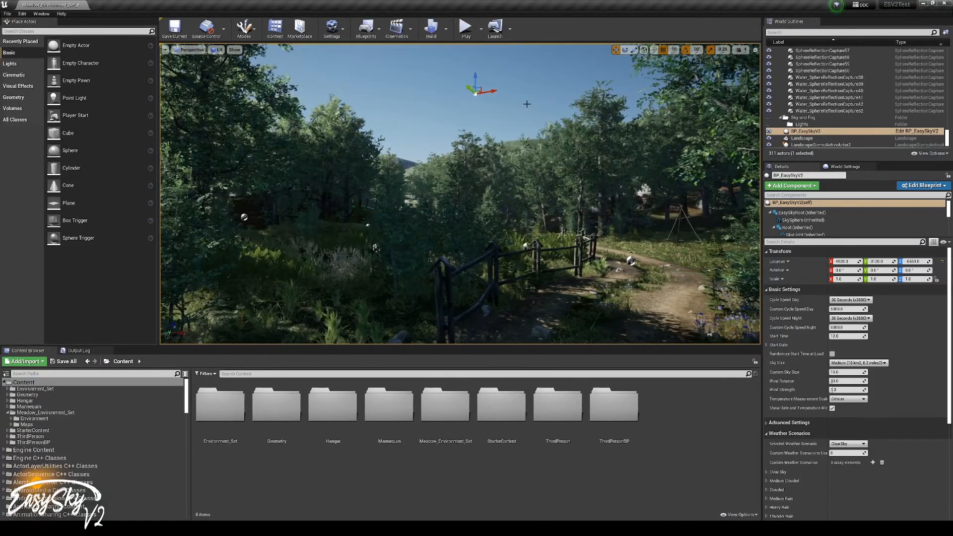
# Step: Start Simulate from the Play options so the sky shows its date, time and temperature
pyautogui.click(476, 29)
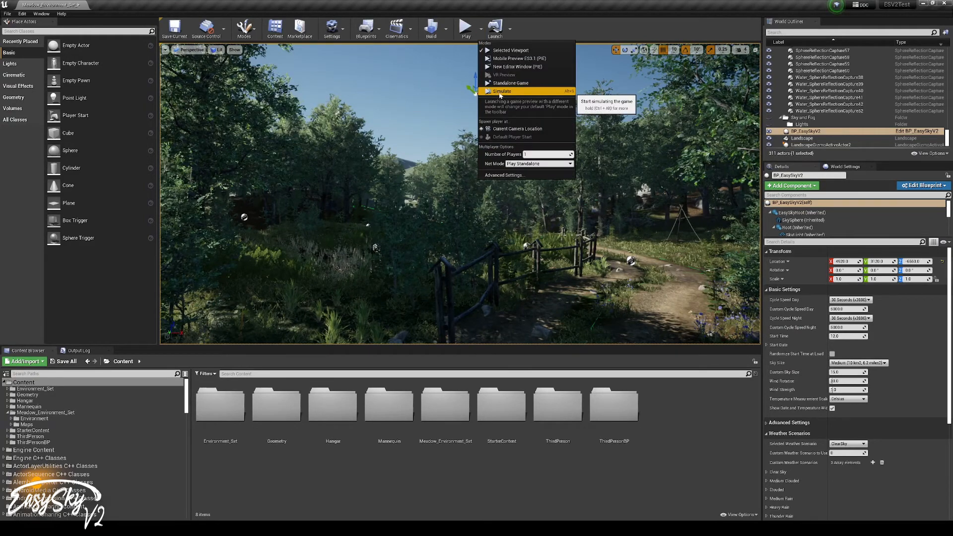
pyautogui.click(501, 91)
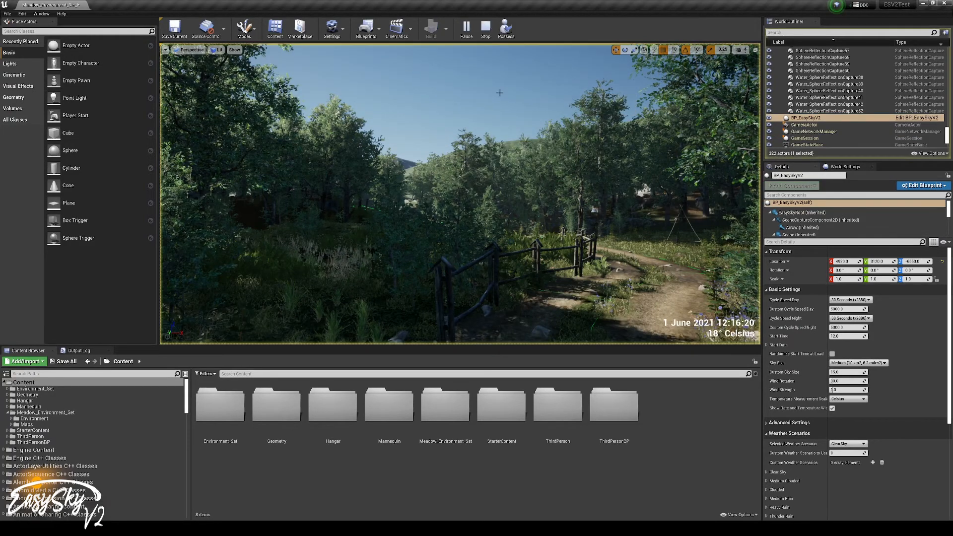